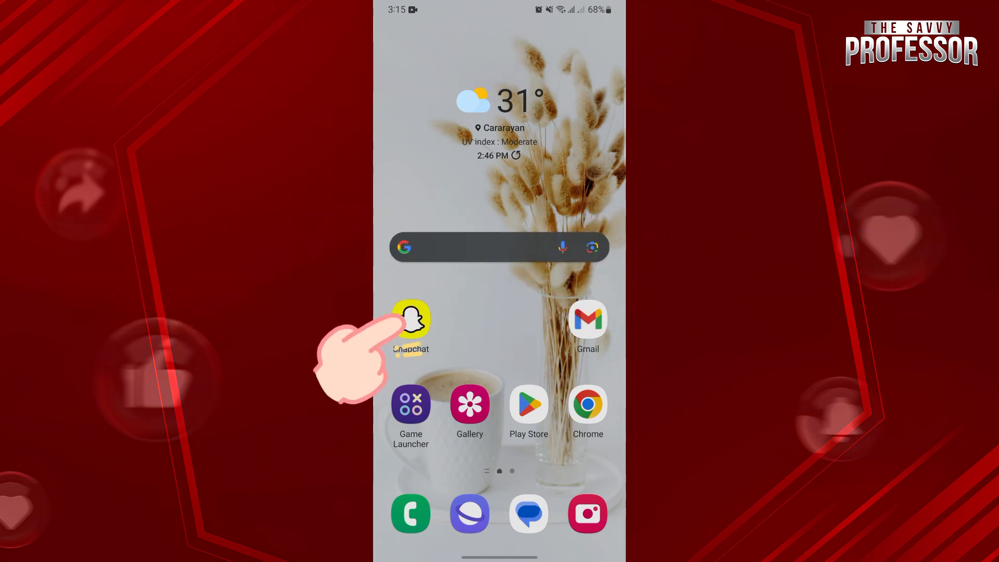
- Launch Snapchat and go to your own profile via the Bitmoji avatar
{"action": "left_click", "coordinate": [411, 318]}
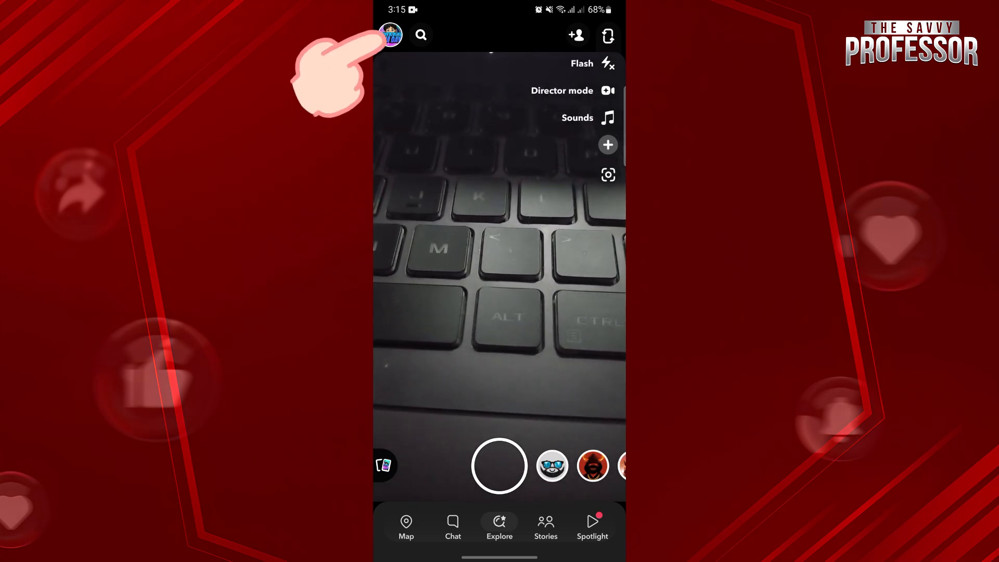
{"action": "left_click", "coordinate": [391, 36]}
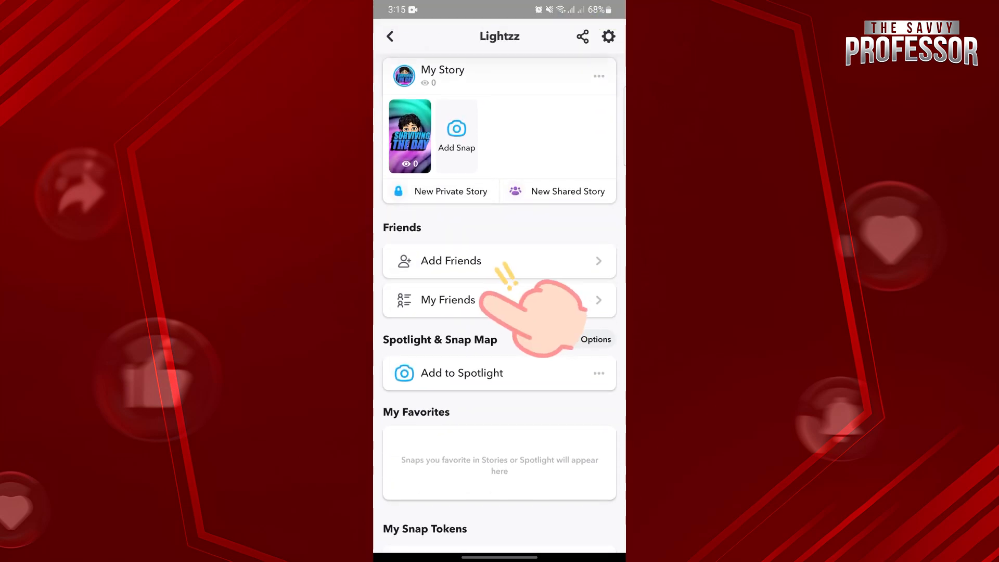
- Open My Friends, scroll the list and select a friend to show their profile sheet
{"action": "left_click", "coordinate": [448, 299]}
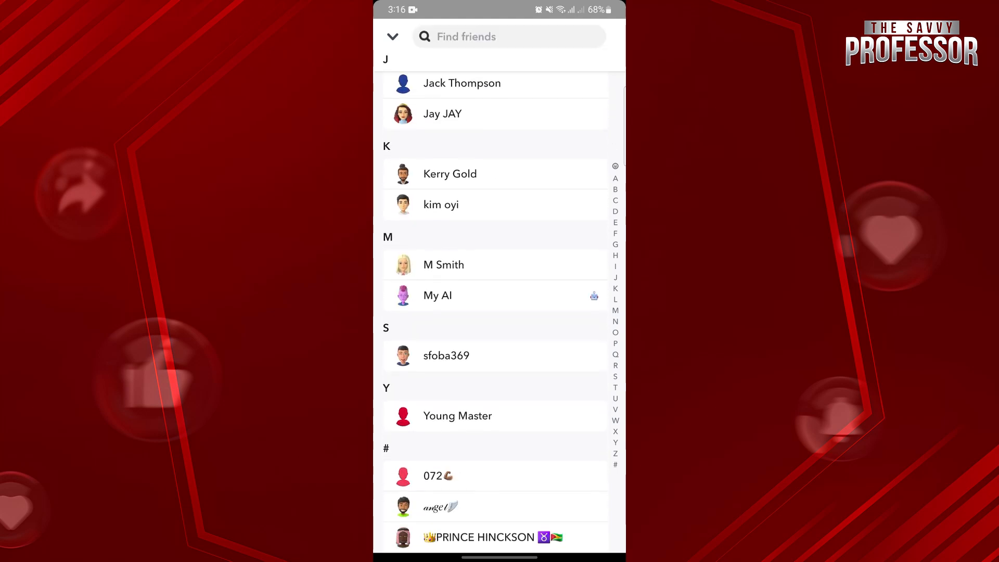
{"action": "scroll", "scroll_direction": "down", "scroll_amount": 3}
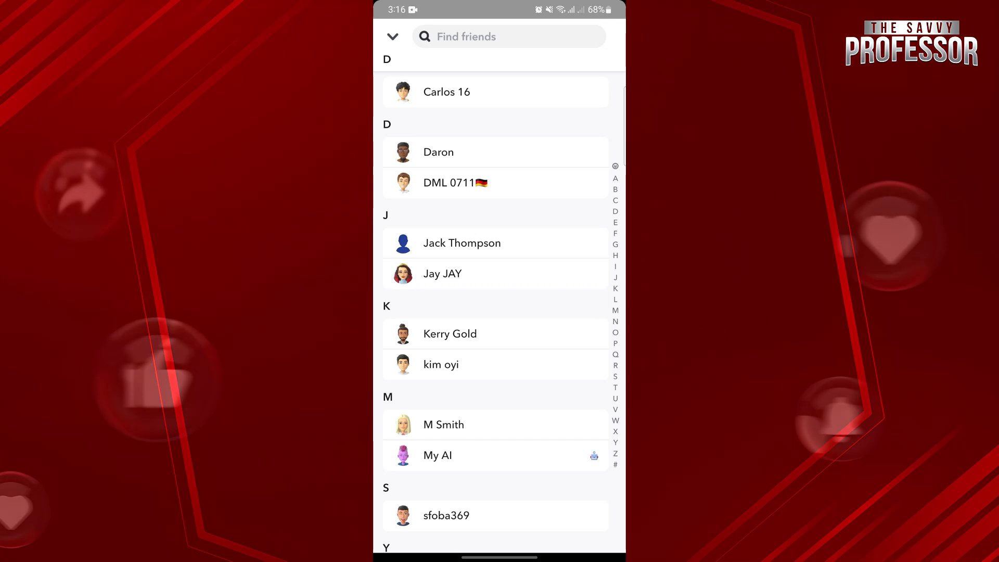
{"action": "left_click", "coordinate": [444, 424]}
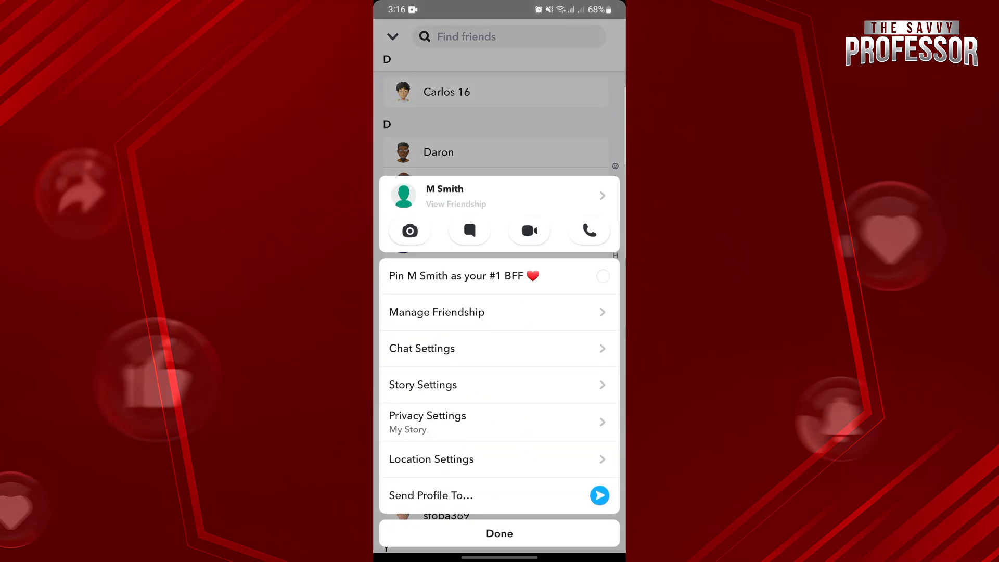
- View Manage Friendship choices (Block, Report, Remove Friend, Edit Name), then dismiss back to profile
{"action": "left_click", "coordinate": [437, 312]}
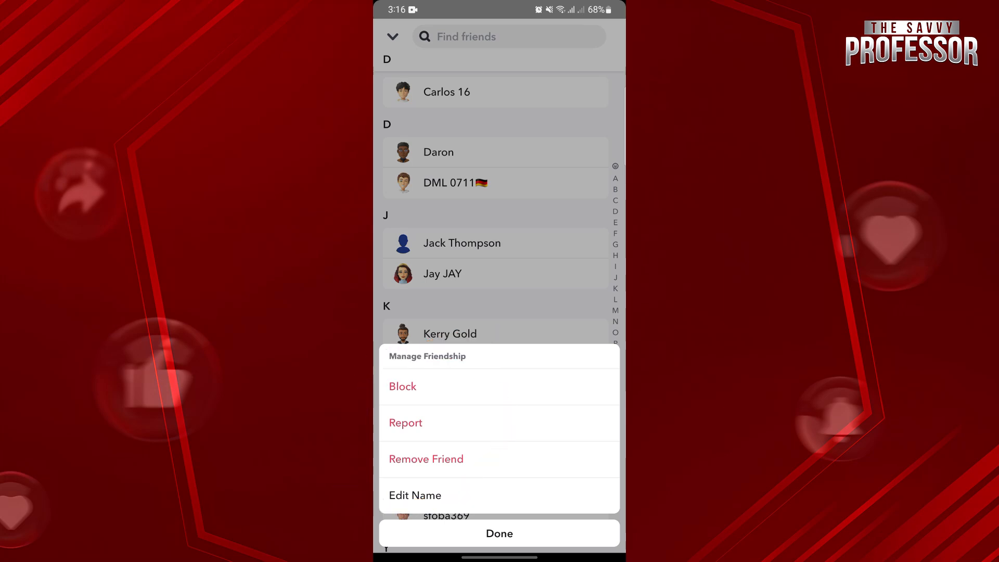
{"action": "left_click", "coordinate": [500, 533]}
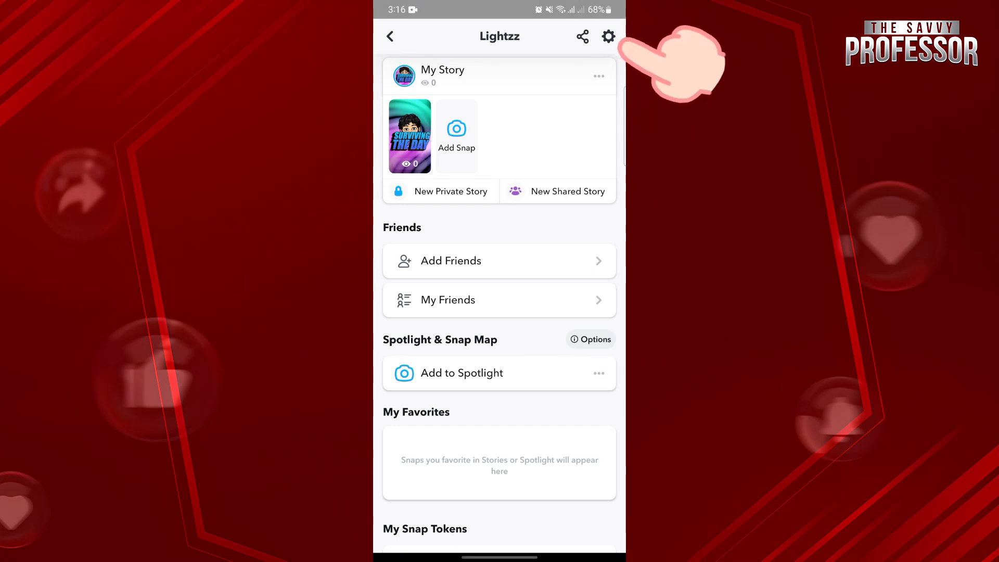
- Open Settings, scroll to Account Actions and show the Blocked list with two blocked users
{"action": "left_click", "coordinate": [607, 37]}
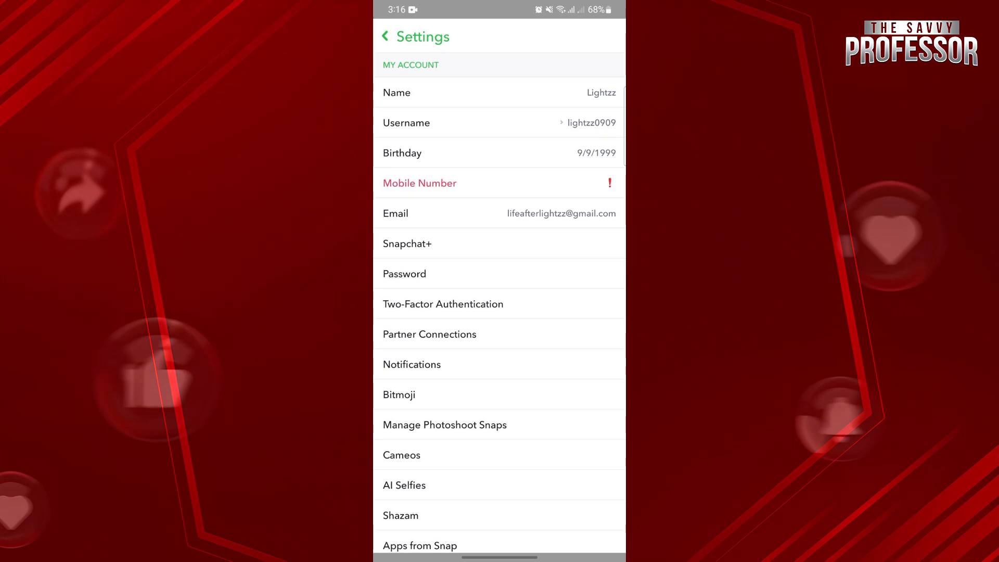
{"action": "scroll", "scroll_direction": "down", "scroll_amount": 3}
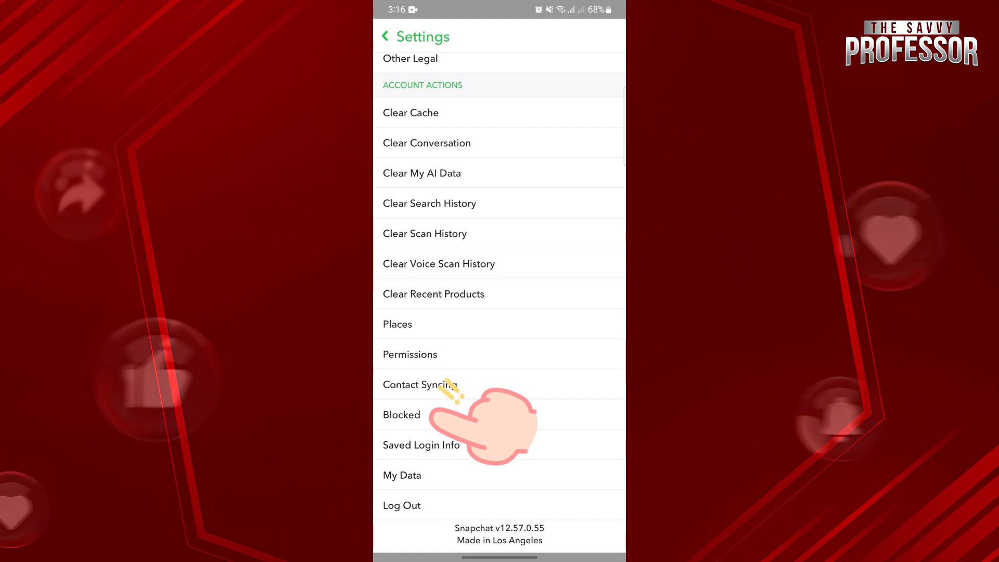
{"action": "left_click", "coordinate": [402, 415]}
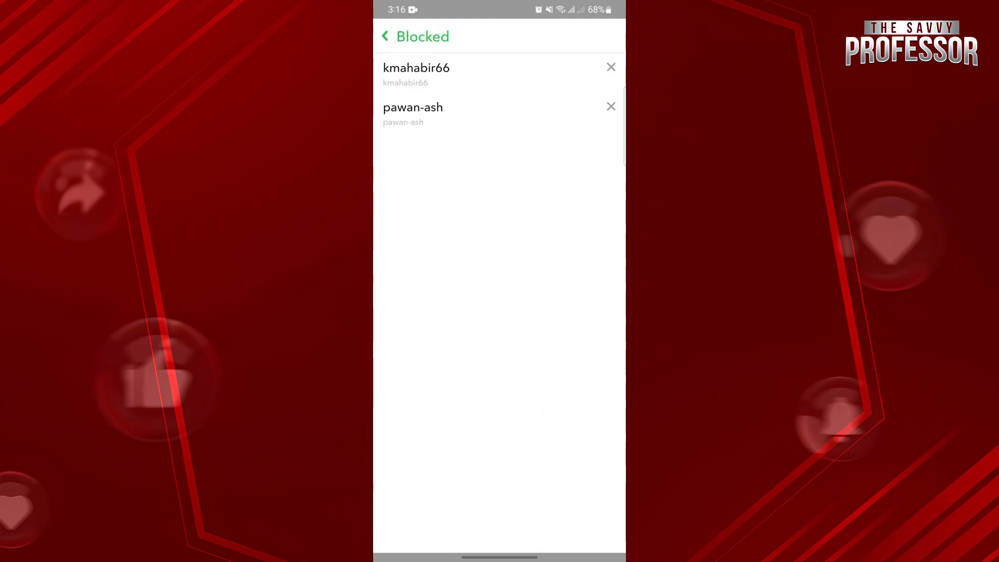